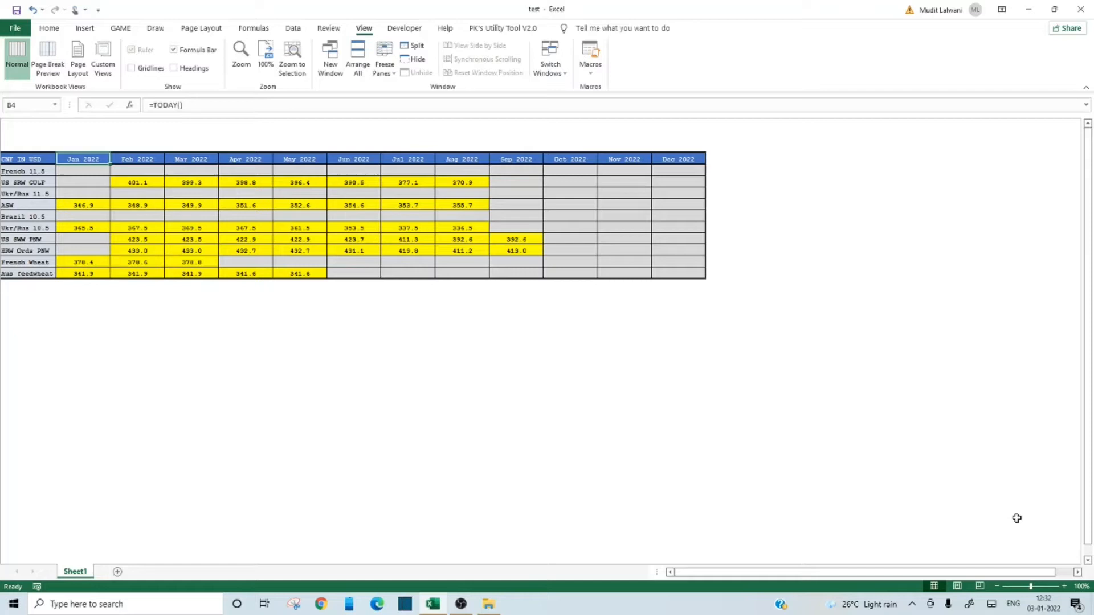
pyautogui.moveTo(261, 338)
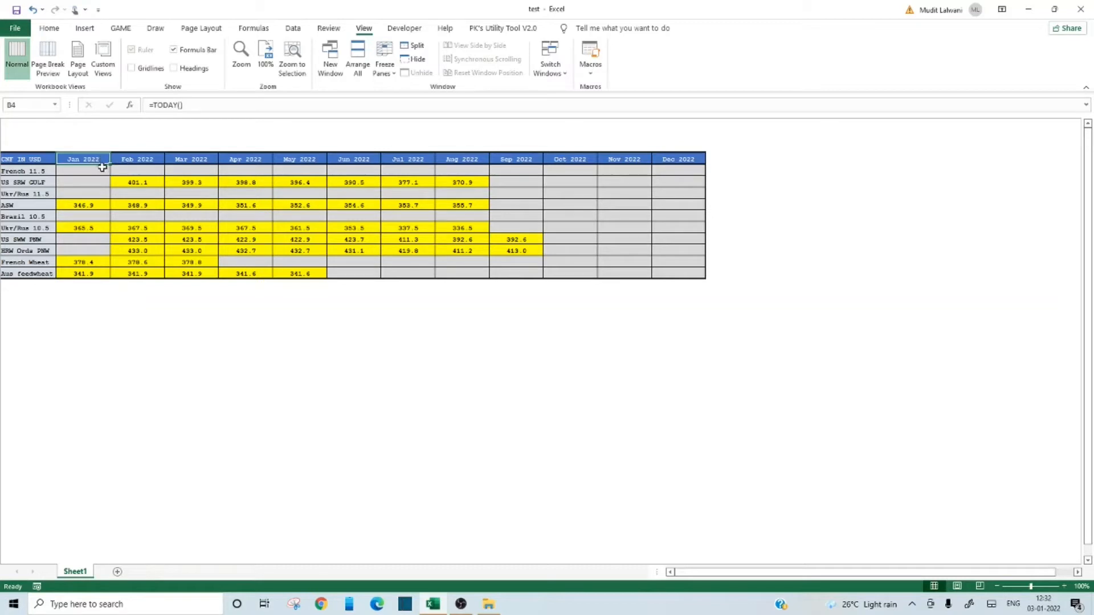
pyautogui.moveTo(253, 153)
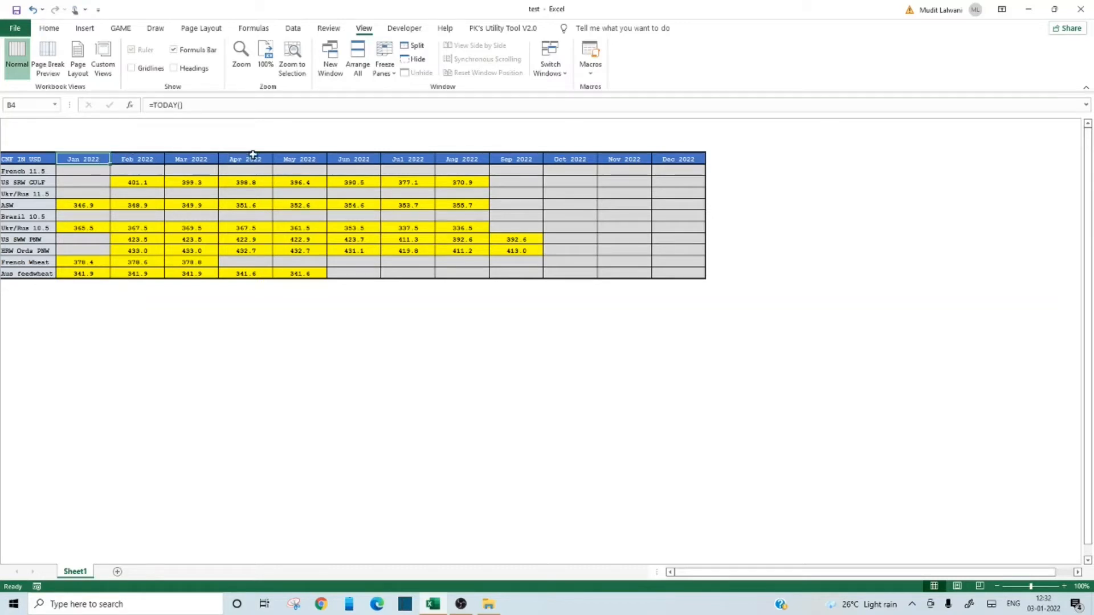
pyautogui.moveTo(103, 252)
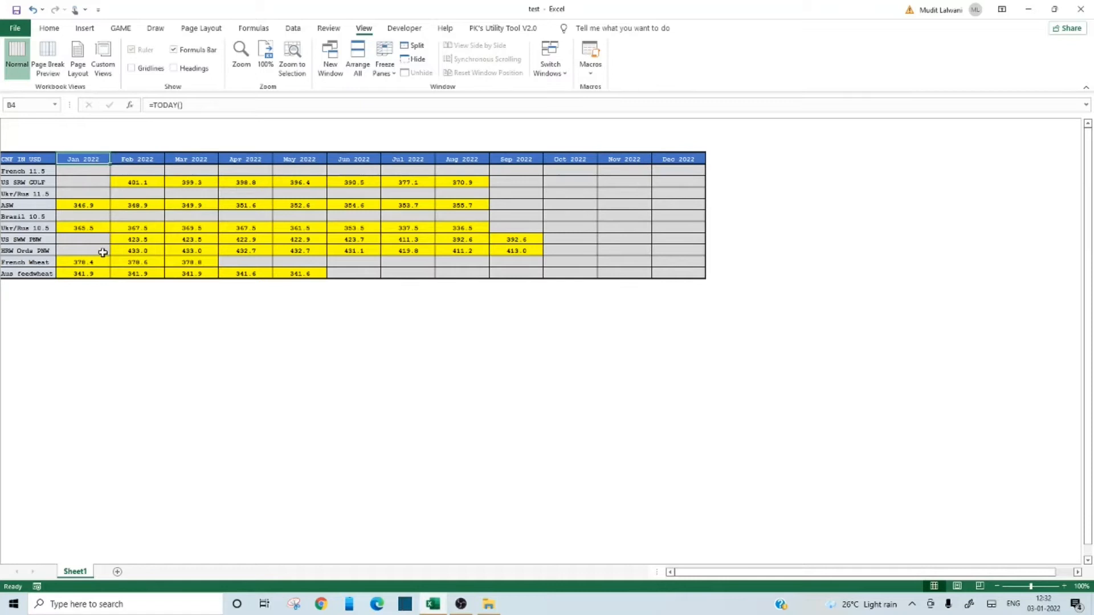
# Select the B4 header to shift the month row to start at Feb 2022.
pyautogui.click(82, 295)
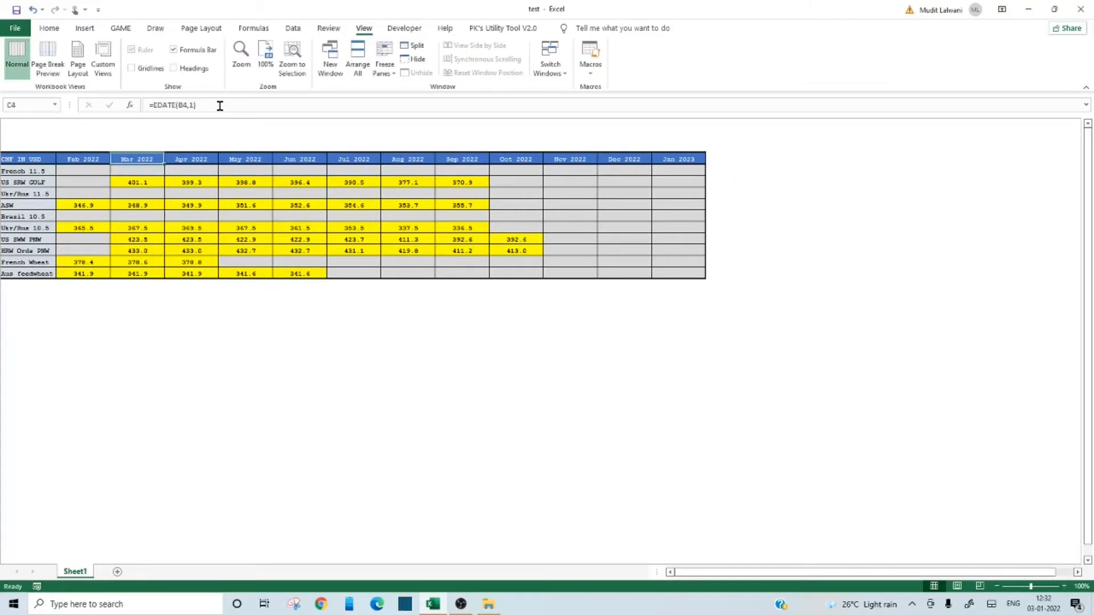
# Re-enter B4 as =TODAY() so the headers run Jan 2022 to Dec 2022.
pyautogui.moveTo(137, 159); pyautogui.dragTo(677, 159)
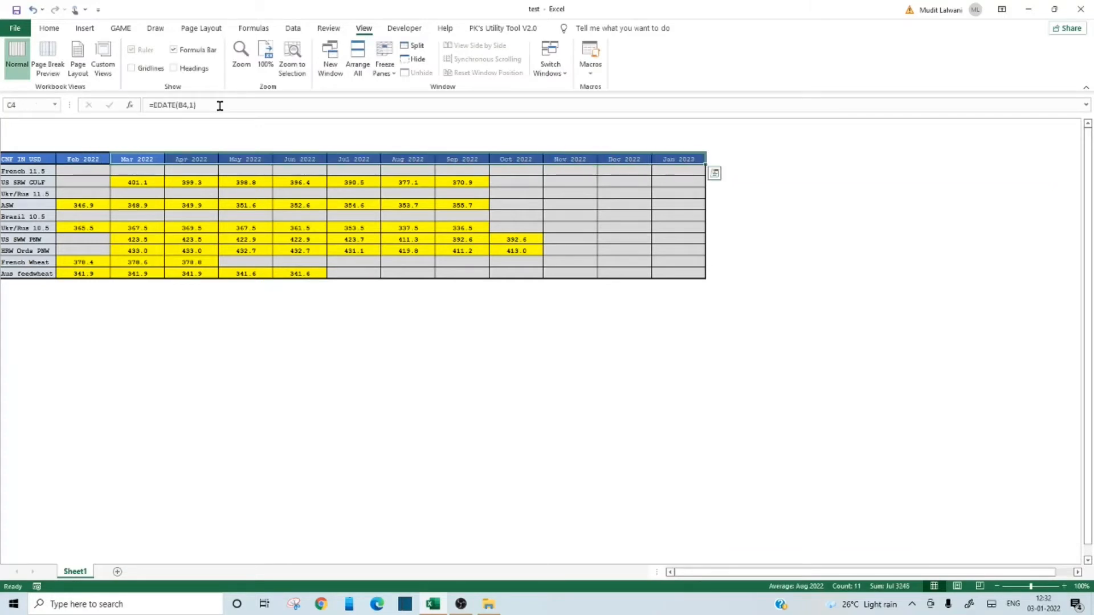
pyautogui.click(137, 159)
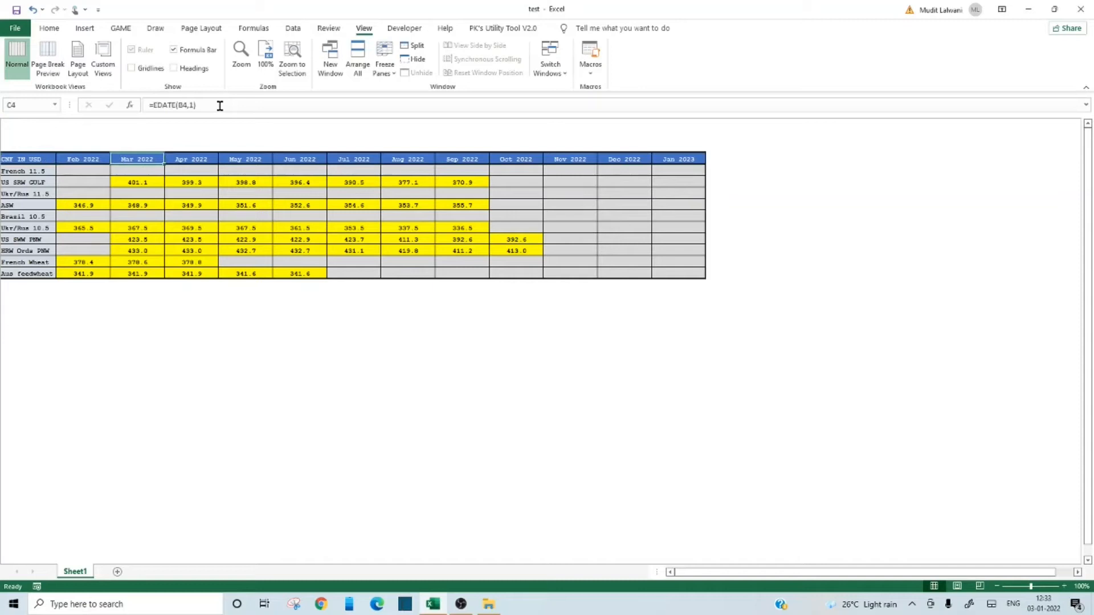
pyautogui.click(82, 159)
pyautogui.write('=')
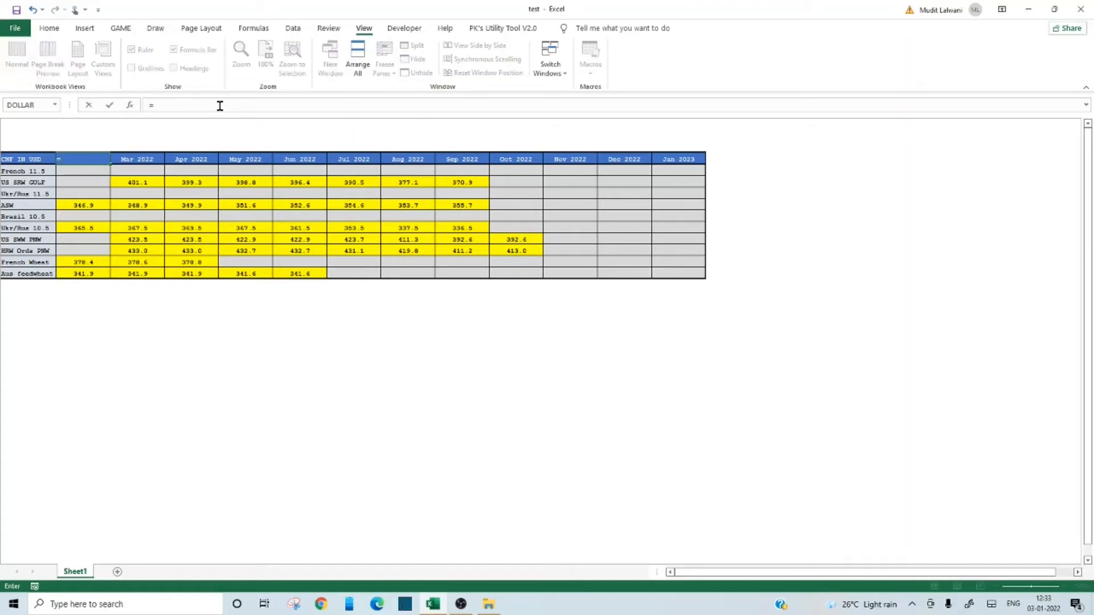
pyautogui.write('tod')
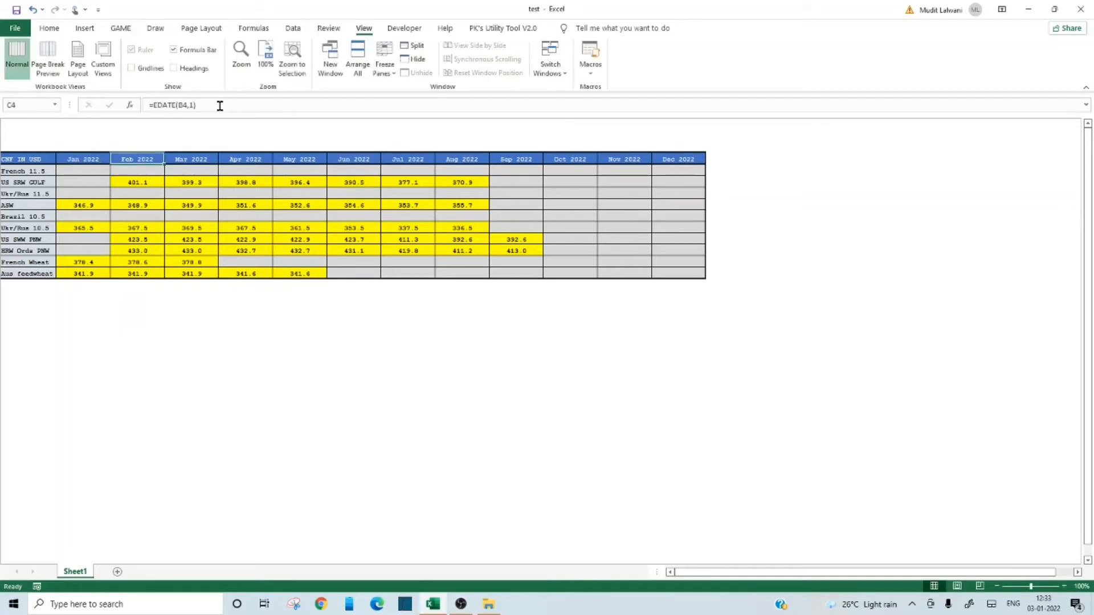
# Set C4 to =EDATE(B4,1), one month after the first header.
pyautogui.click(82, 159)
pyautogui.write('=')
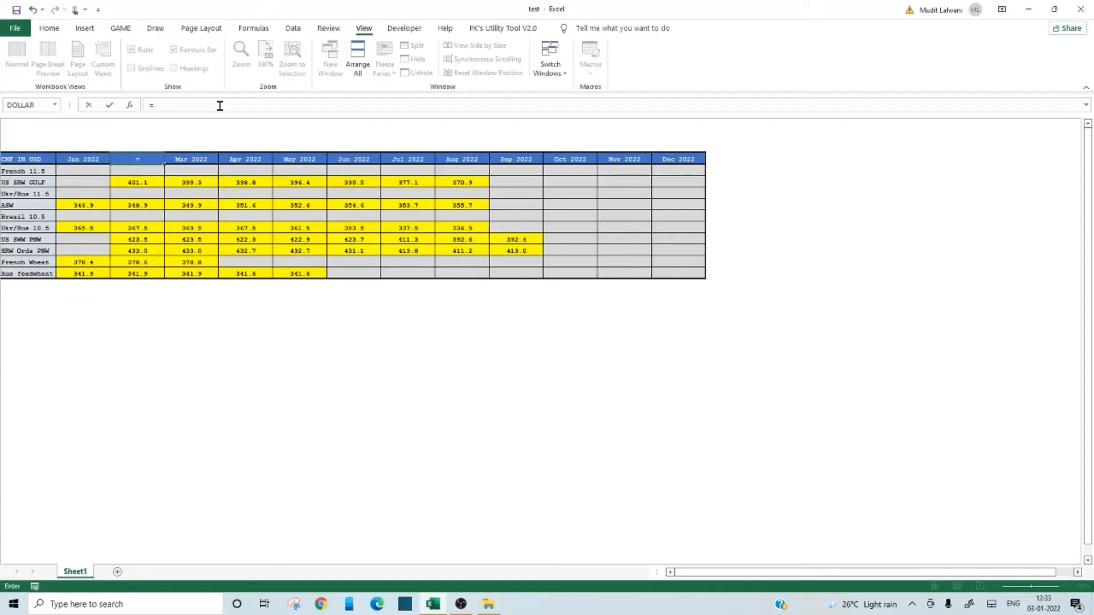
pyautogui.write('eda')
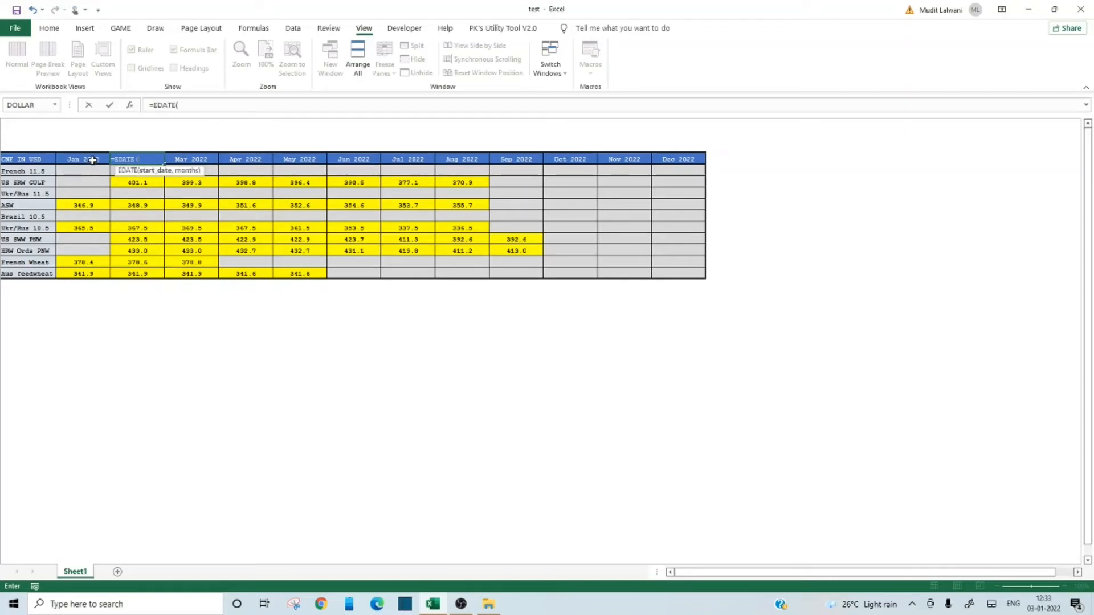
pyautogui.click(81, 159)
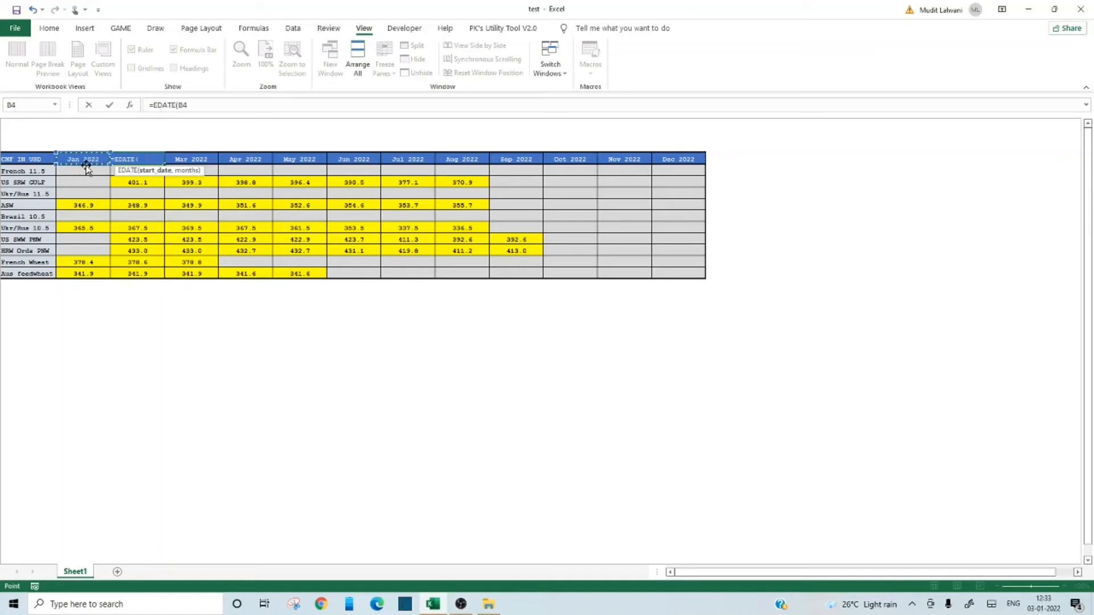
pyautogui.moveTo(263, 296)
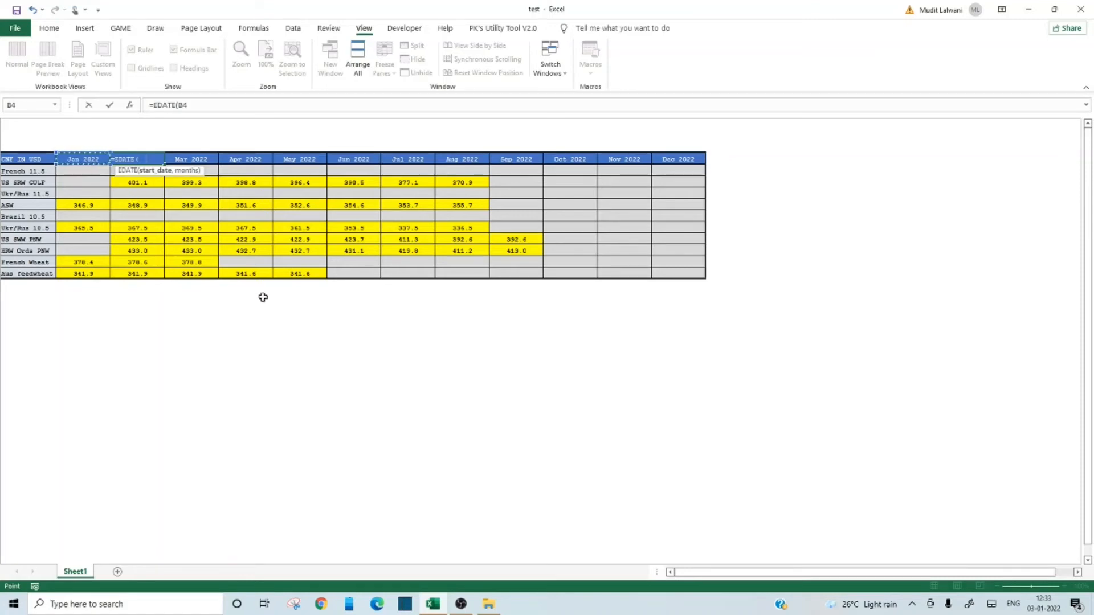
pyautogui.write(',1)')
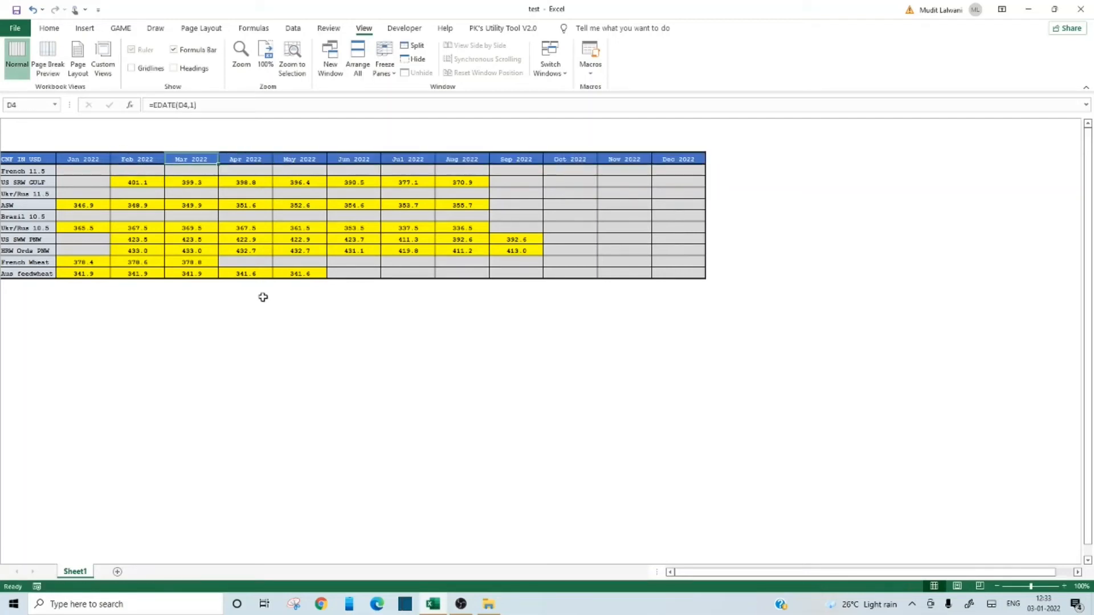
pyautogui.click(82, 159)
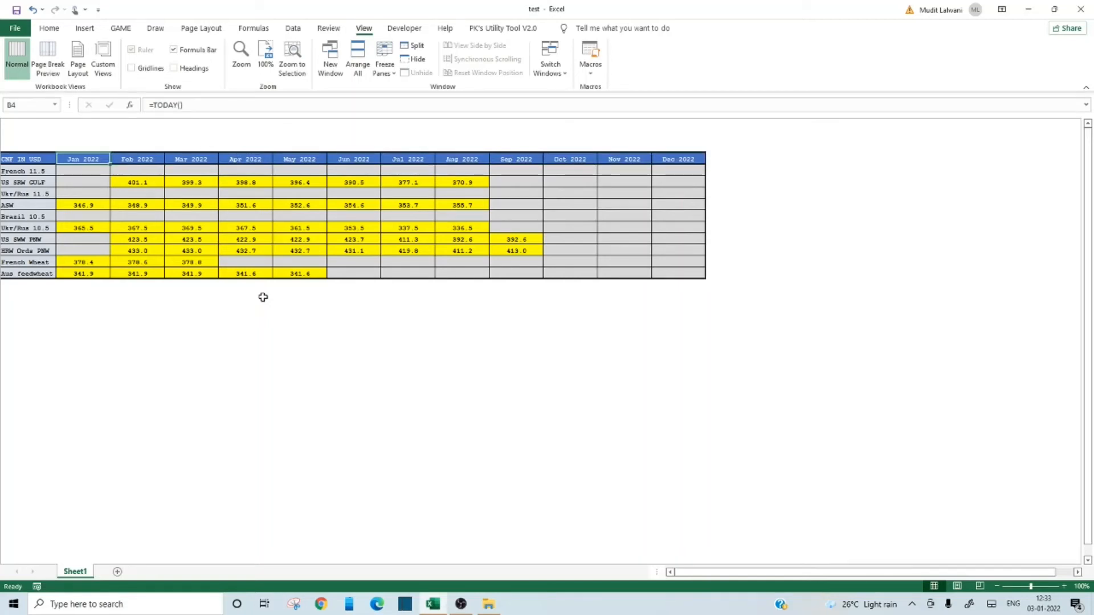
# Change C4's EDATE months argument from 1 to 6, giving Jan 2022 to Jul 2027.
pyautogui.click(137, 159)
pyautogui.write('=EDATE(B4,1')
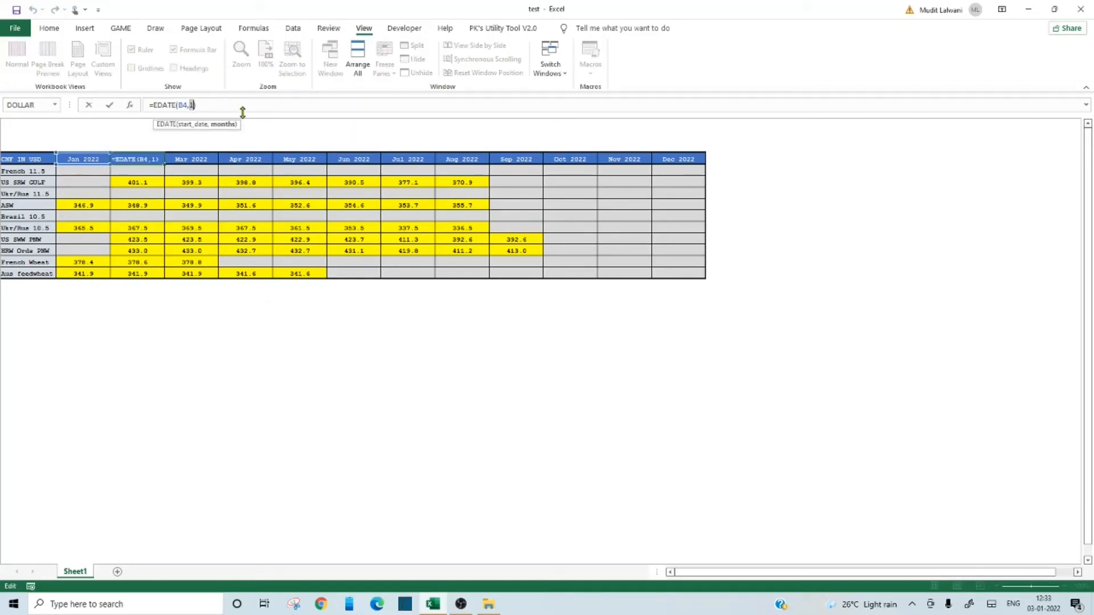
pyautogui.write('6')
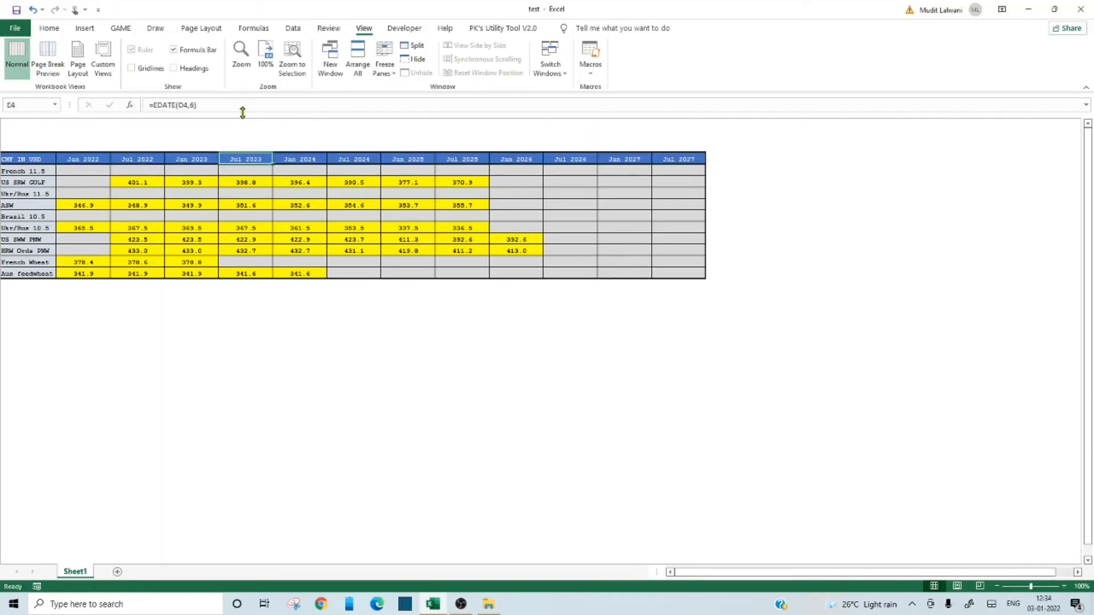
pyautogui.click(82, 159)
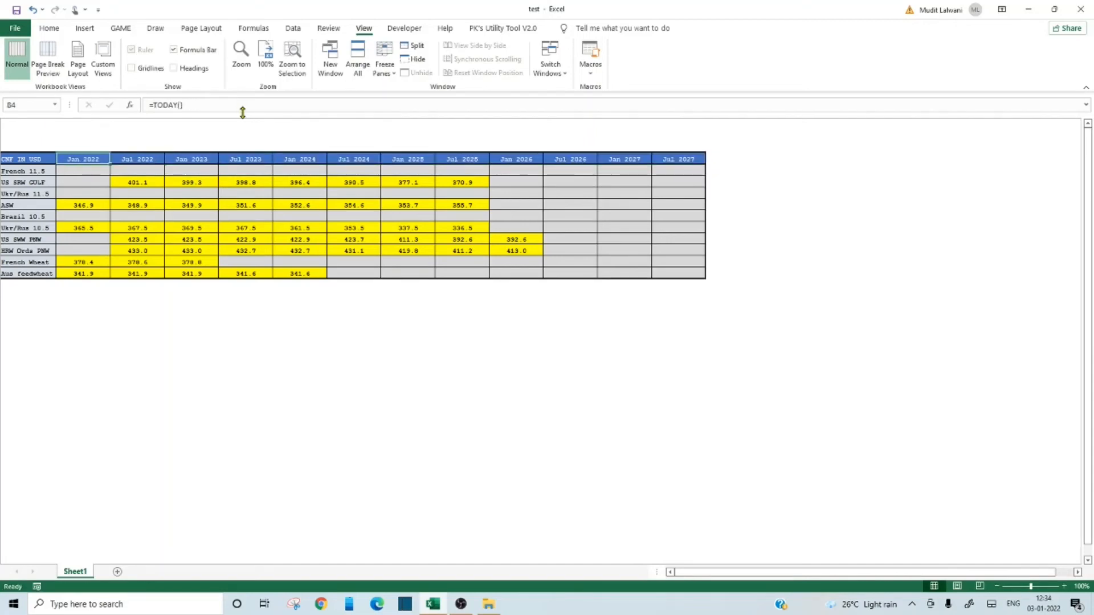